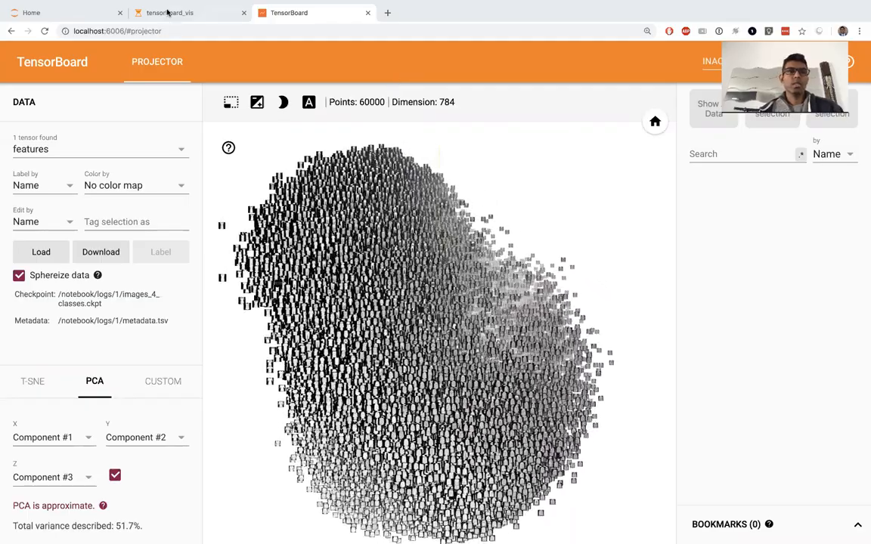
- Switch to the tensorboard_vis notebook and scroll up to the ten clothing-class labels table
{"action": "left_click", "coordinate": [170, 13]}
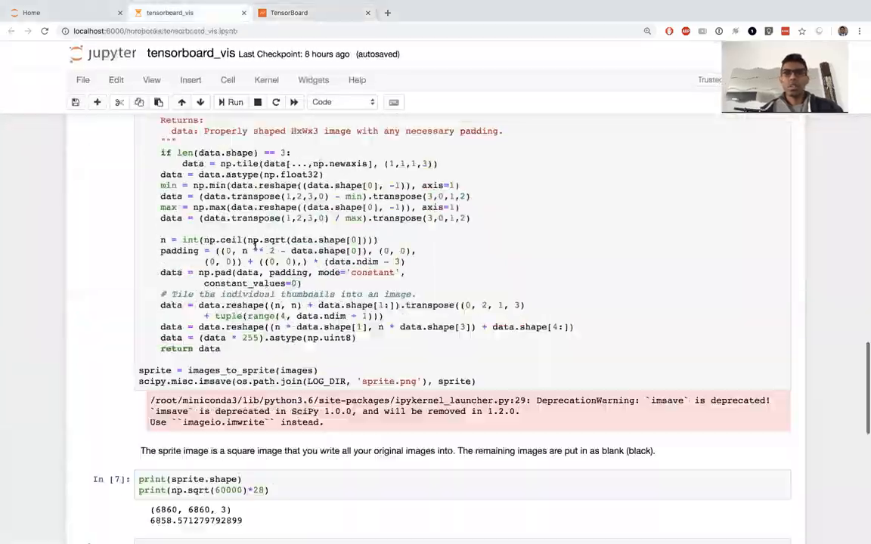
{"action": "scroll", "scroll_direction": "up", "scroll_amount": 3}
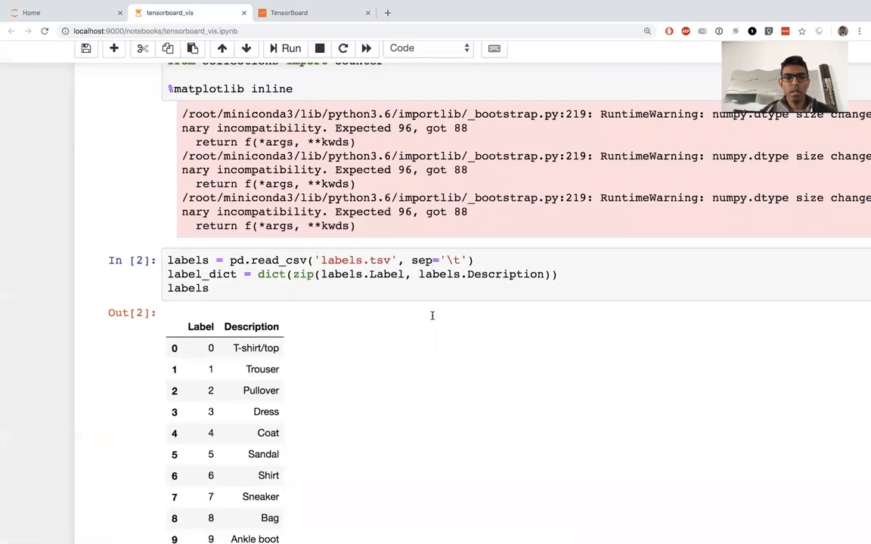
{"action": "scroll", "scroll_direction": "up", "scroll_amount": 3}
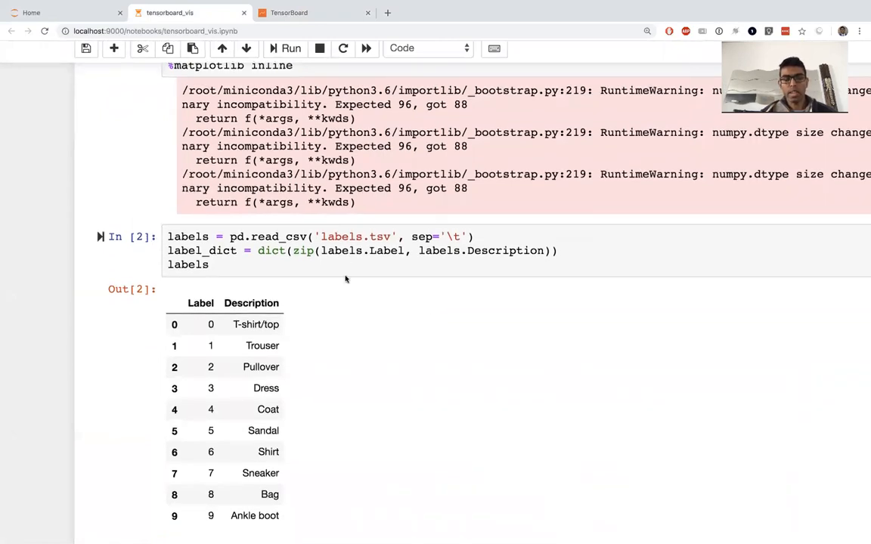
{"action": "mouse_move", "coordinate": [379, 307]}
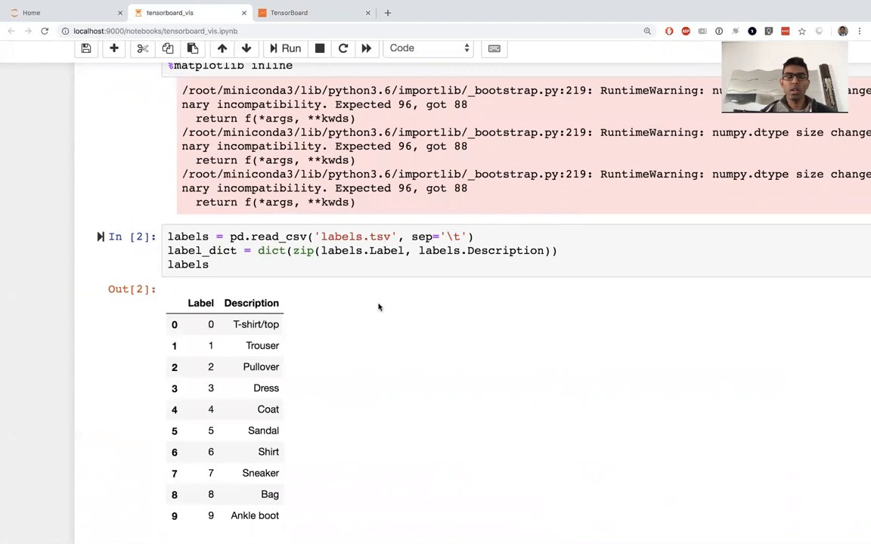
{"action": "scroll", "scroll_direction": "down", "scroll_amount": 3}
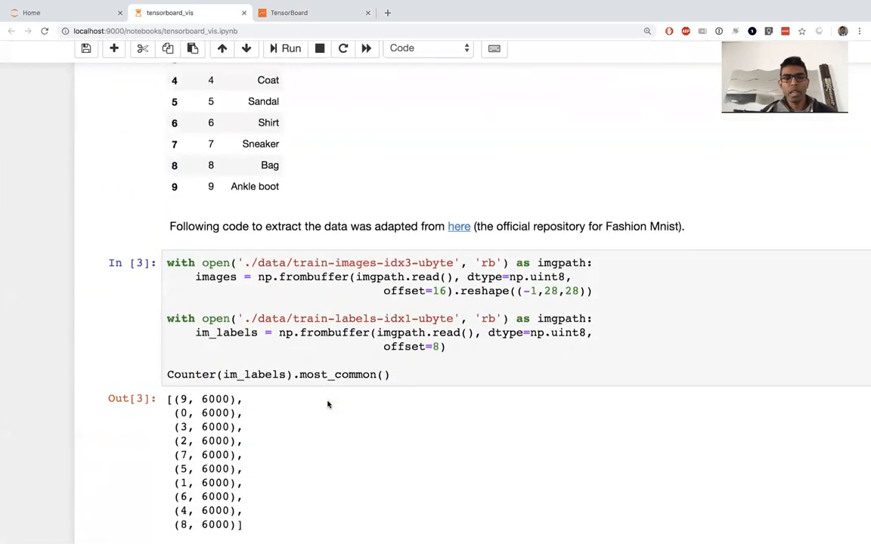
{"action": "scroll", "scroll_direction": "up", "scroll_amount": 3}
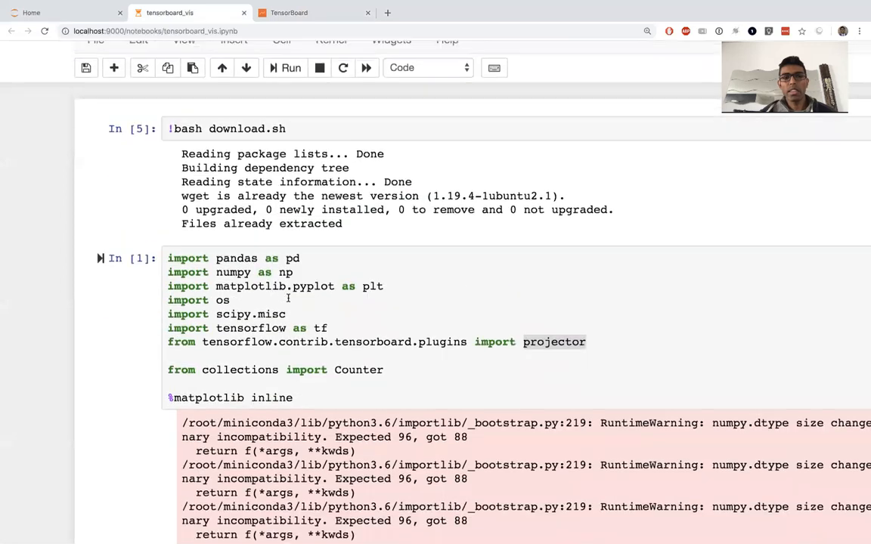
{"action": "left_click", "coordinate": [208, 128]}
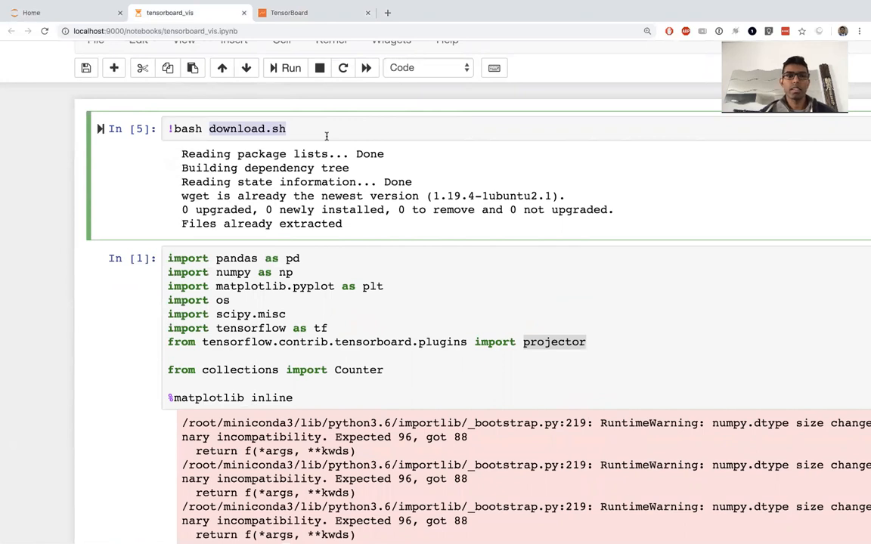
{"action": "scroll", "scroll_direction": "down", "scroll_amount": 3}
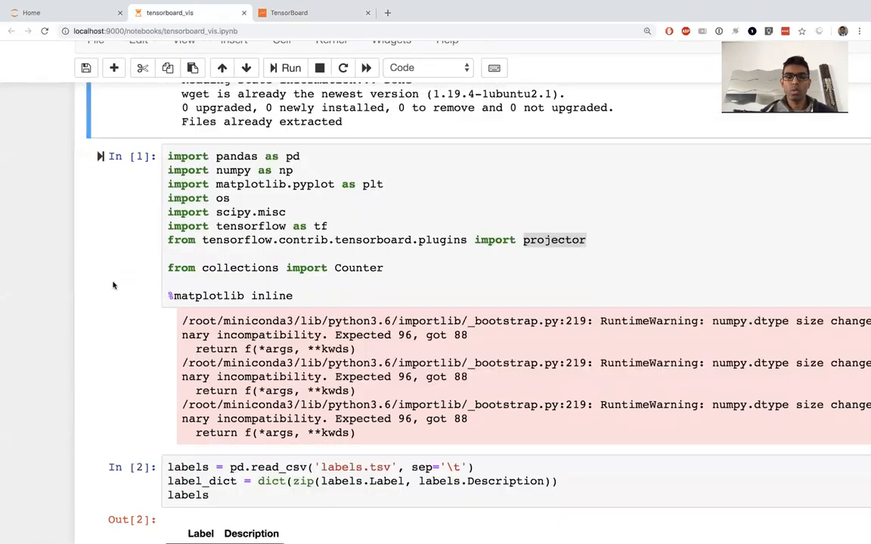
{"action": "scroll", "scroll_direction": "down", "scroll_amount": 3}
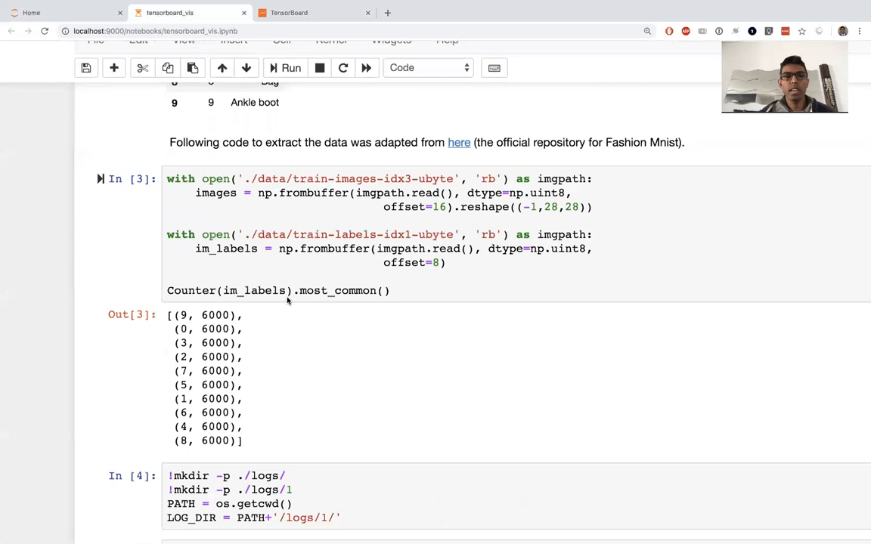
{"action": "mouse_move", "coordinate": [276, 307]}
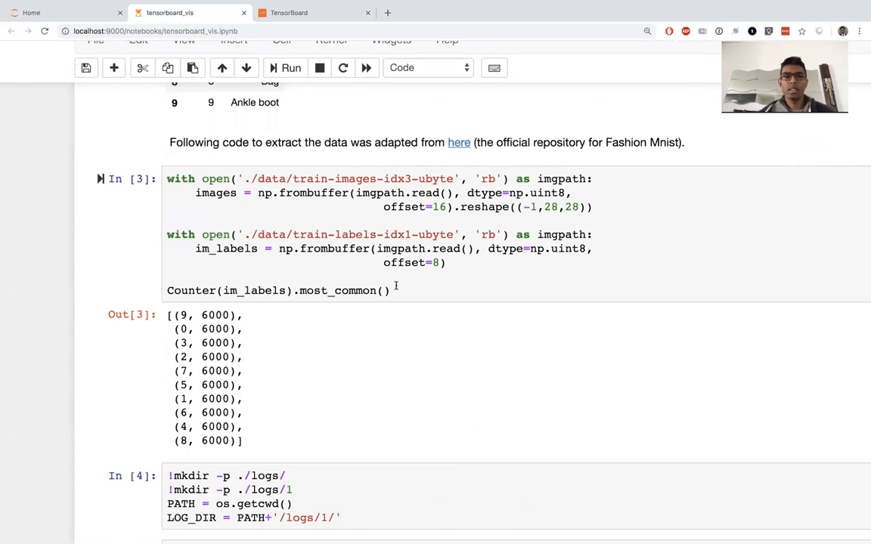
{"action": "mouse_move", "coordinate": [370, 340]}
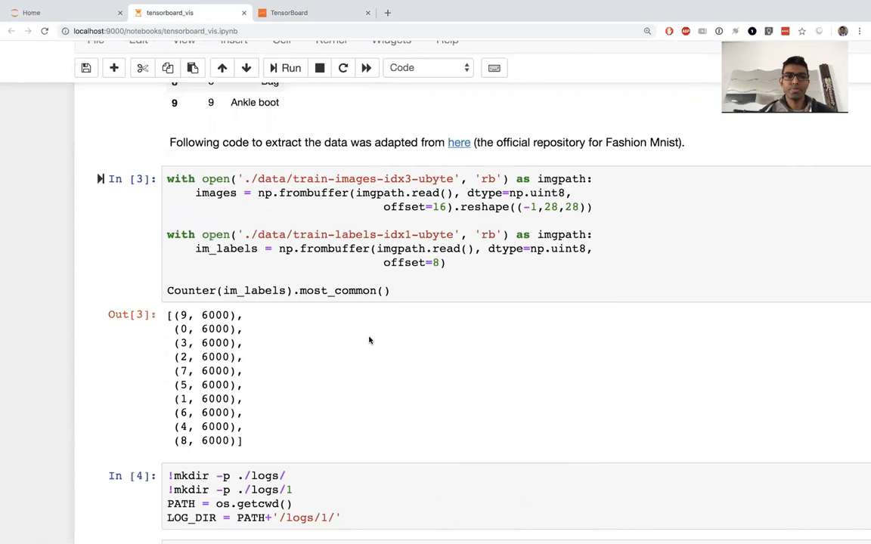
{"action": "scroll", "scroll_direction": "down", "scroll_amount": 3}
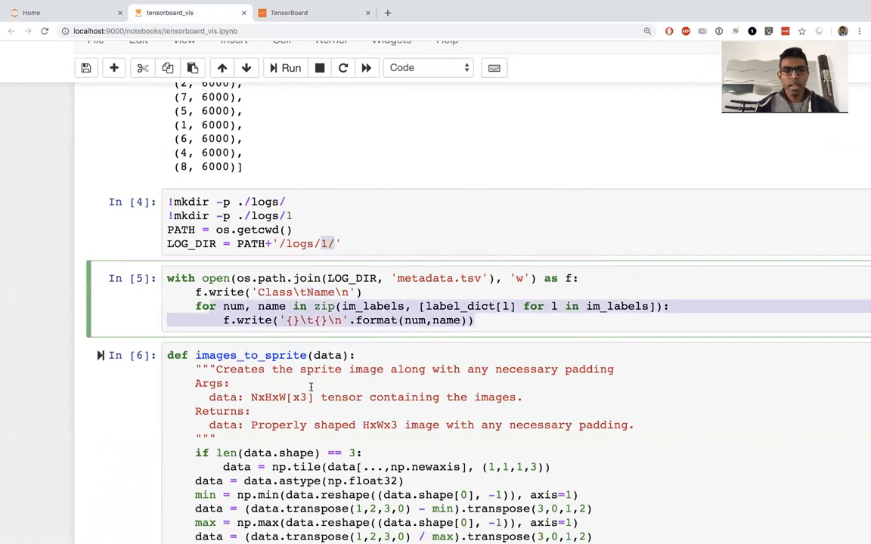
{"action": "scroll", "scroll_direction": "down", "scroll_amount": 3}
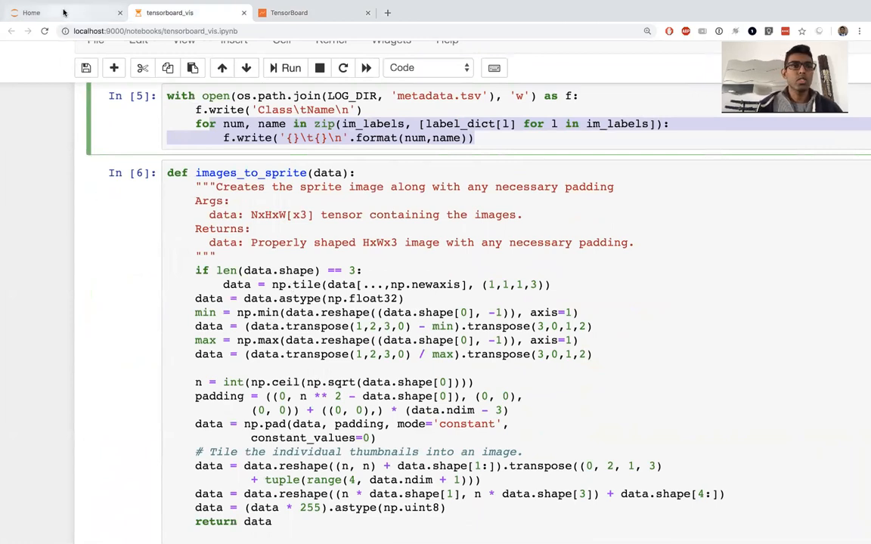
- View logs/1/sprite.png as a grid of clothing thumbnails, then return to tensorboard_vis
{"action": "left_click", "coordinate": [31, 12]}
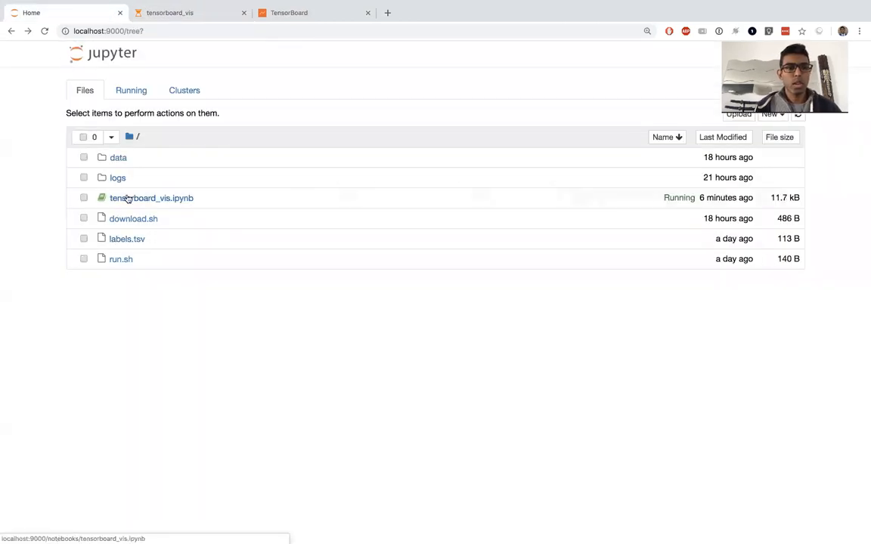
{"action": "left_click", "coordinate": [118, 177]}
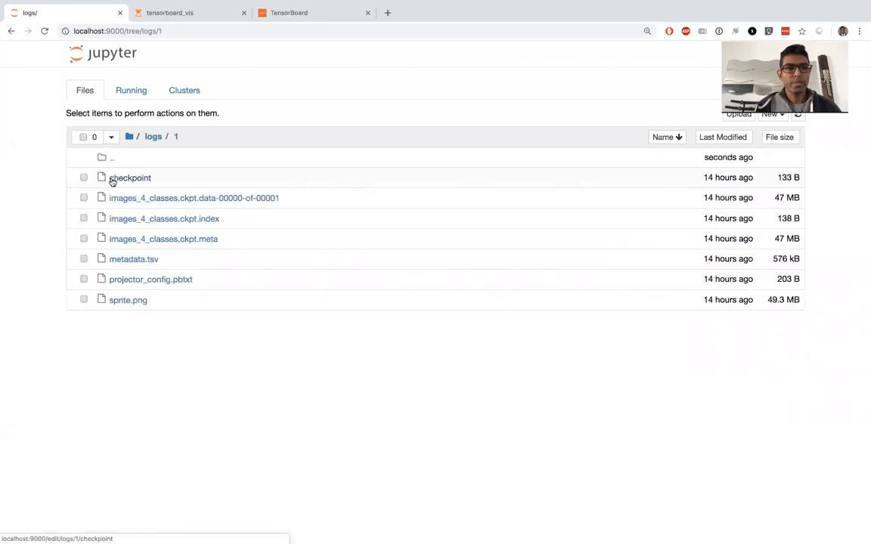
{"action": "left_click", "coordinate": [128, 300]}
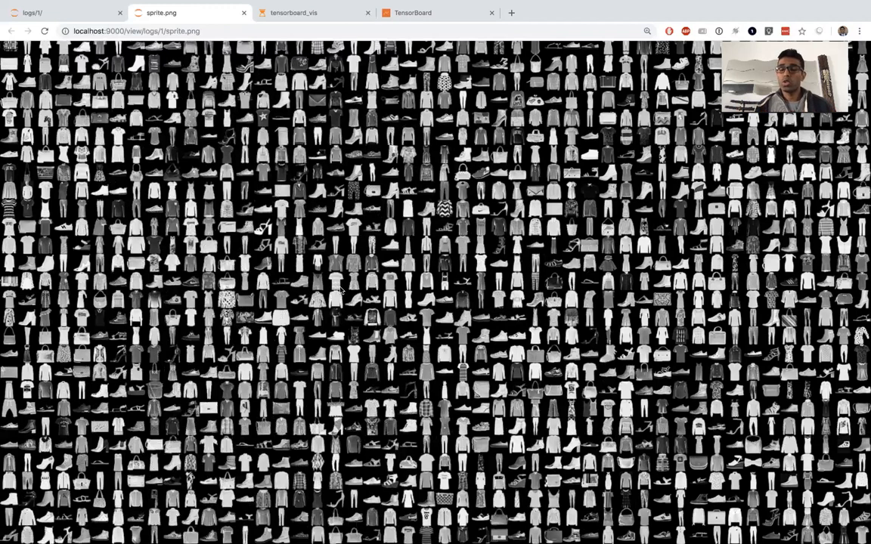
{"action": "scroll", "scroll_direction": "down", "scroll_amount": 3}
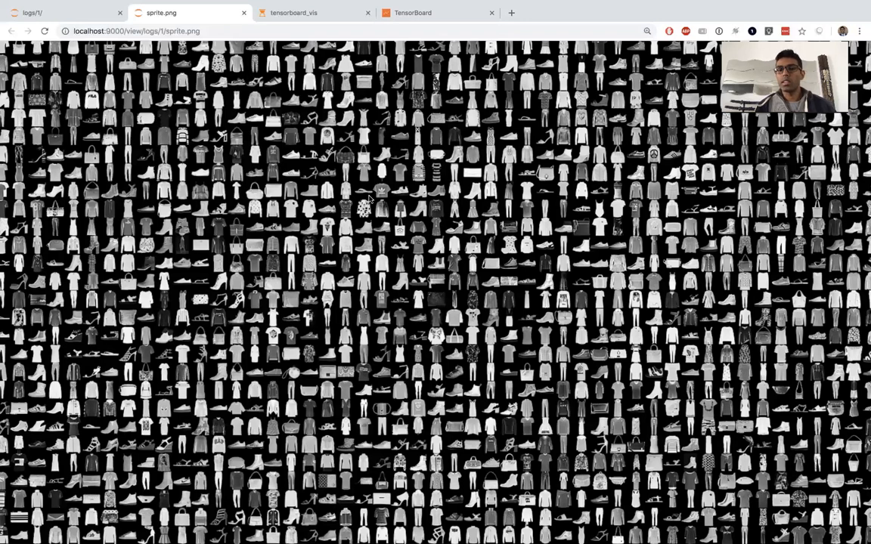
{"action": "left_click", "coordinate": [314, 13]}
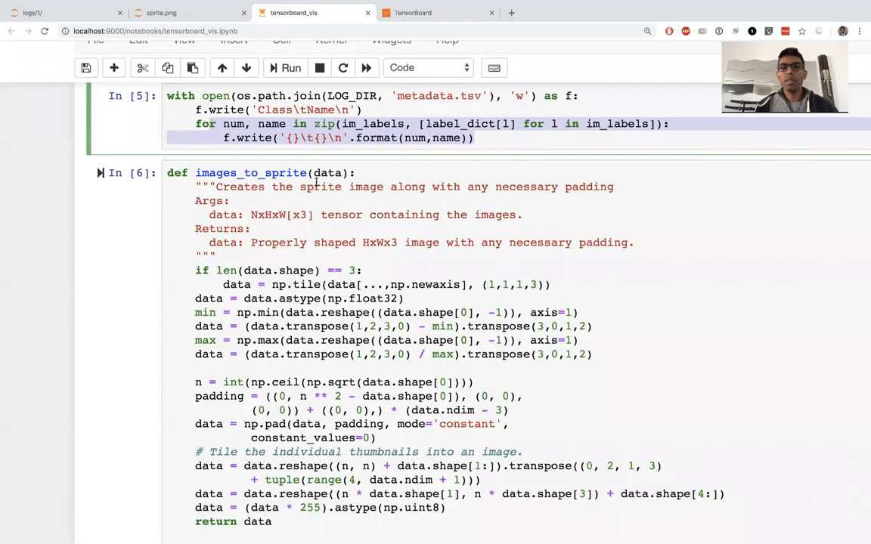
- Compute sqrt(60000) ≈ 244.95 in a new Chrome tab and return to the notebook
{"action": "left_click", "coordinate": [511, 12]}
{"action": "type", "text": "sqrt"}
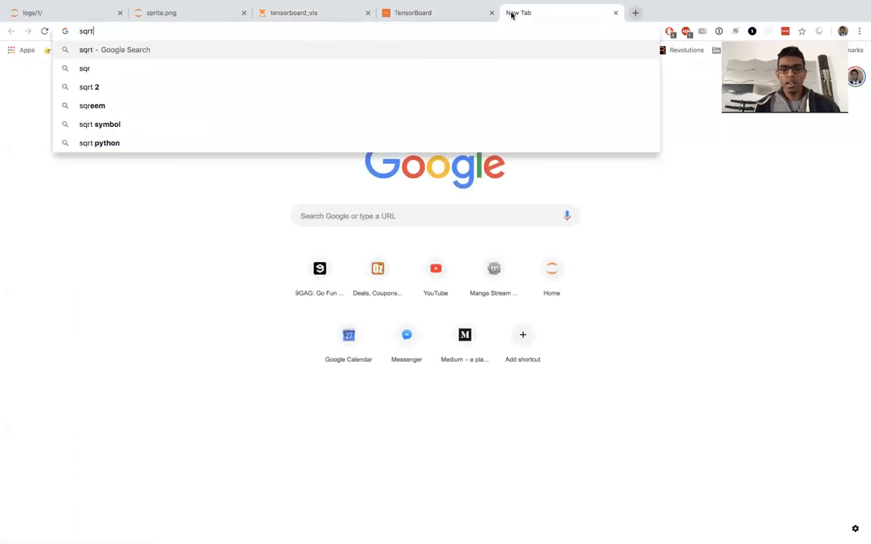
{"action": "type", "text": "(60000"}
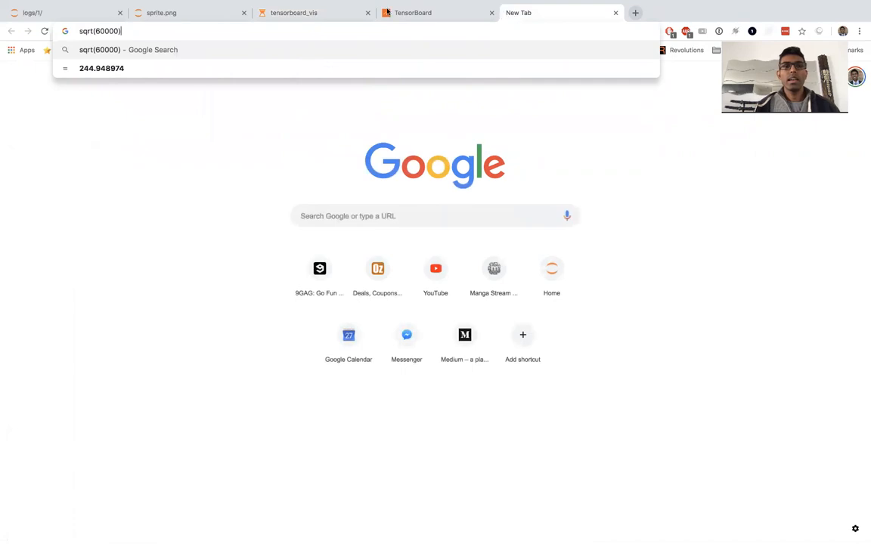
{"action": "left_click", "coordinate": [294, 13]}
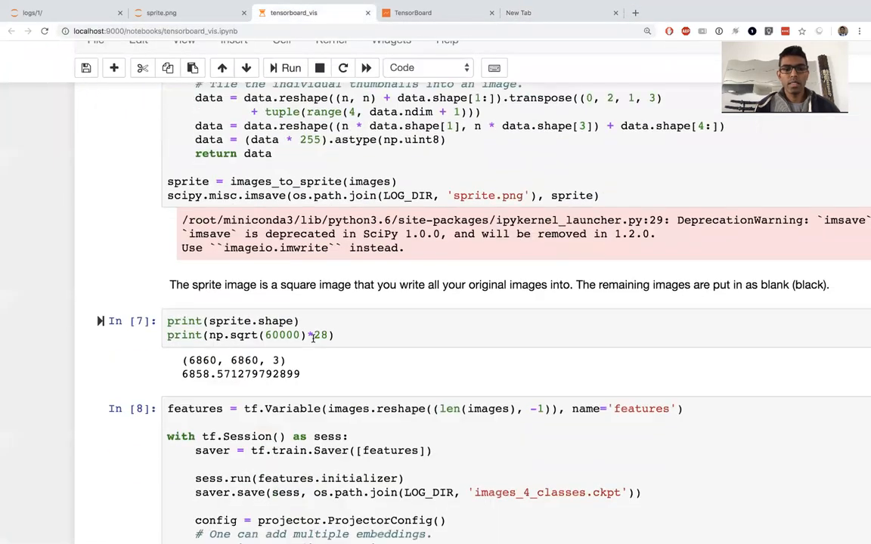
{"action": "scroll", "scroll_direction": "up", "scroll_amount": 3}
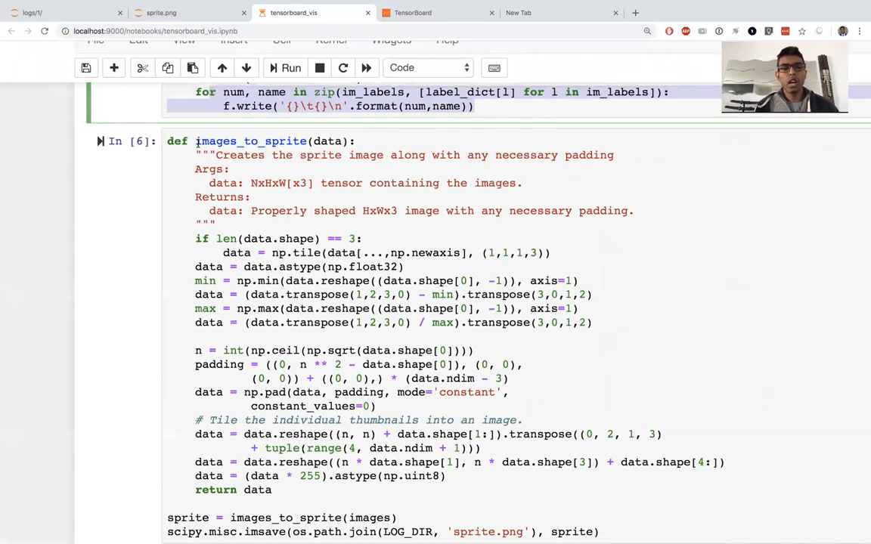
{"action": "scroll", "scroll_direction": "down", "scroll_amount": 3}
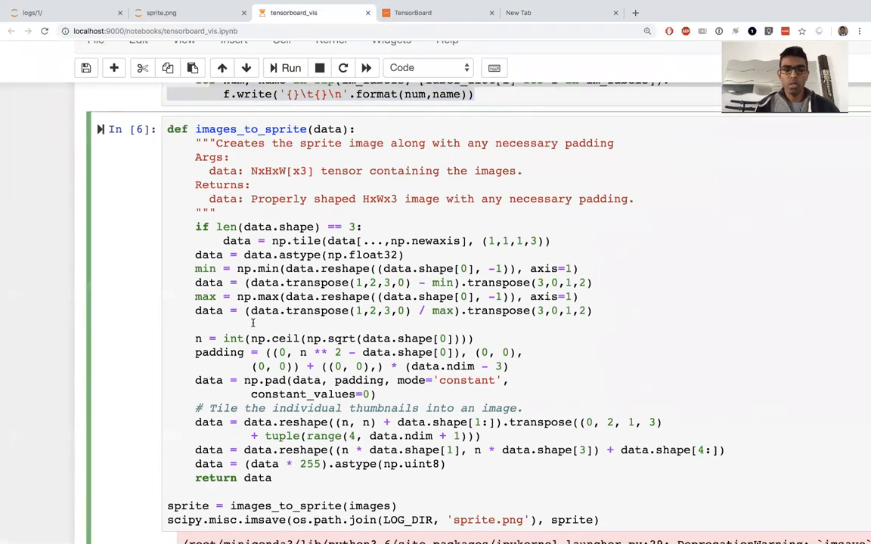
{"action": "scroll", "scroll_direction": "down", "scroll_amount": 3}
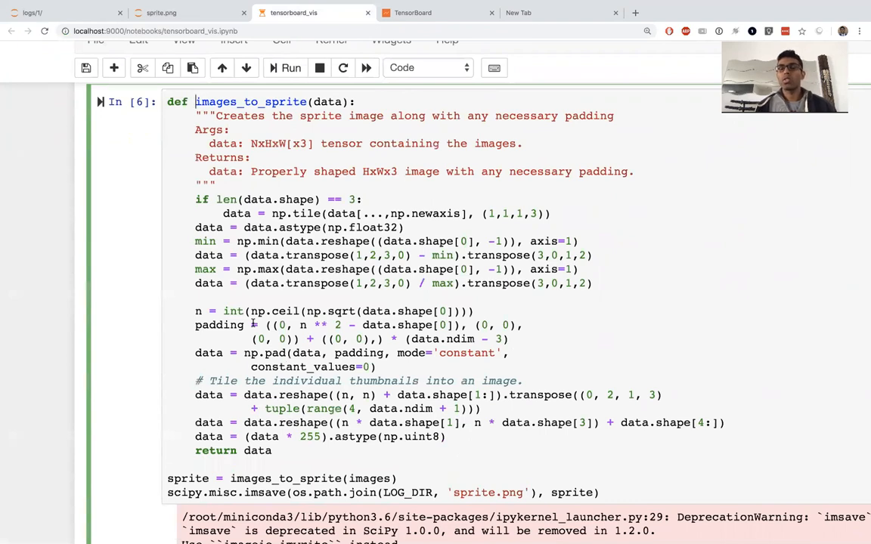
{"action": "left_click", "coordinate": [160, 13]}
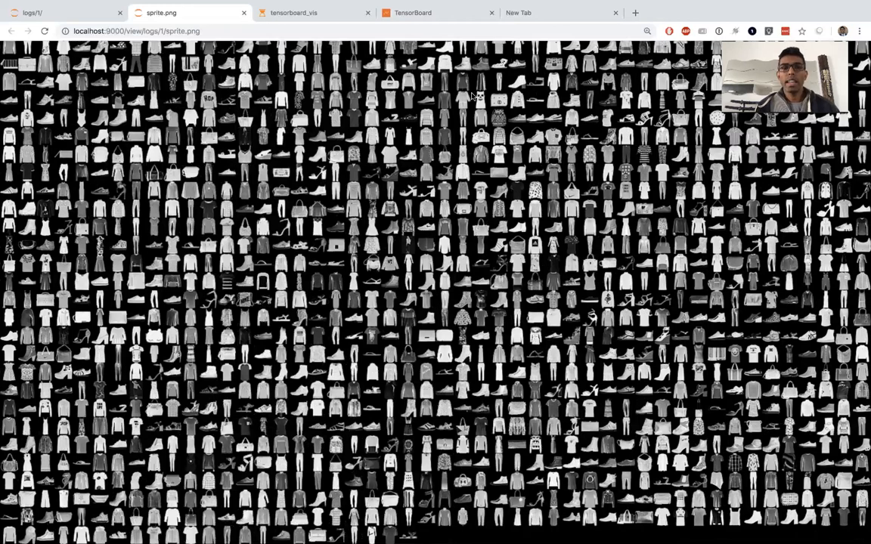
{"action": "left_click", "coordinate": [294, 13]}
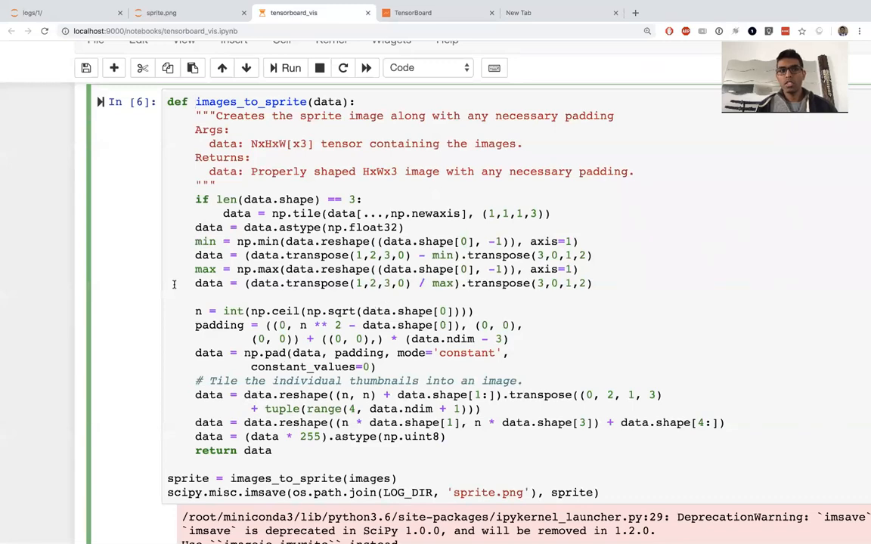
{"action": "scroll", "scroll_direction": "up", "scroll_amount": 3}
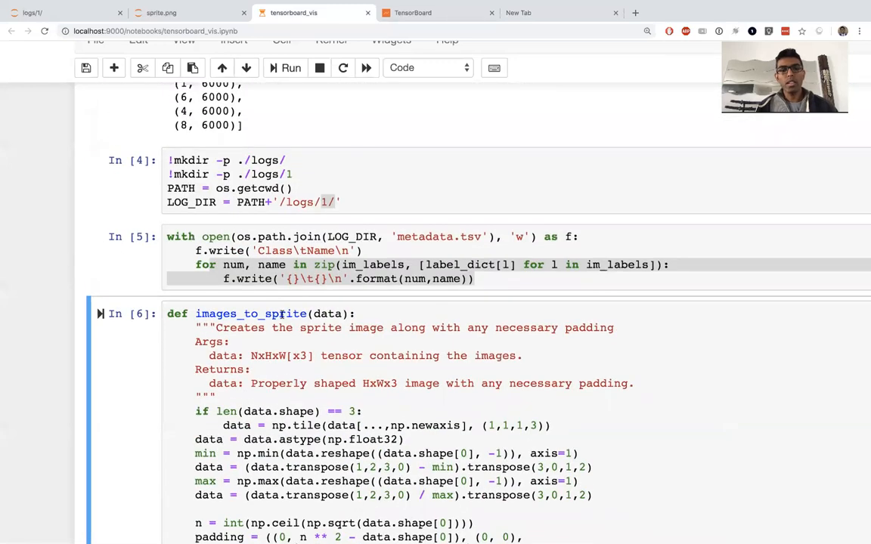
{"action": "scroll", "scroll_direction": "down", "scroll_amount": 3}
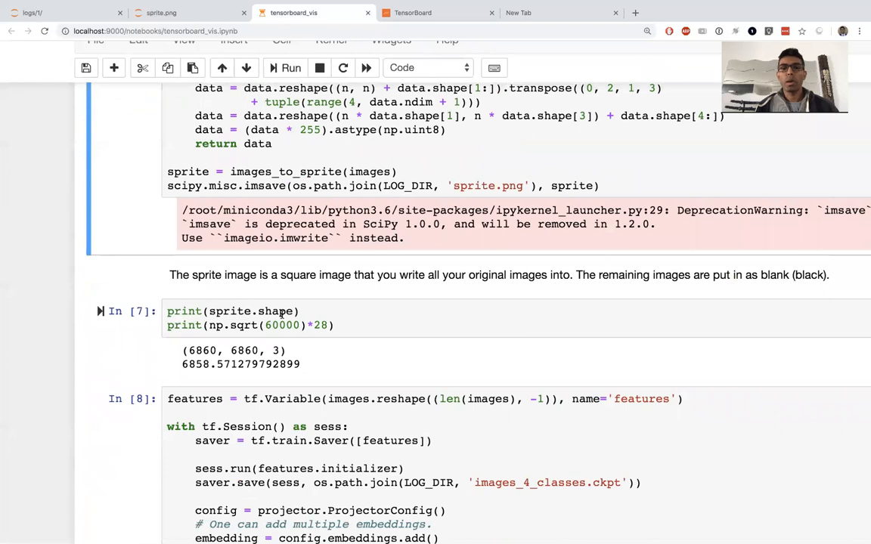
{"action": "scroll", "scroll_direction": "down", "scroll_amount": 3}
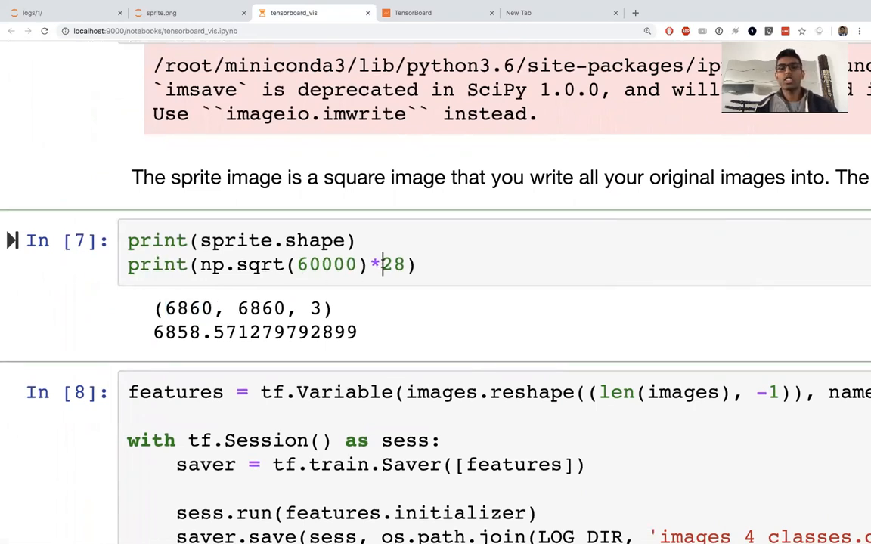
{"action": "double_click", "coordinate": [393, 264]}
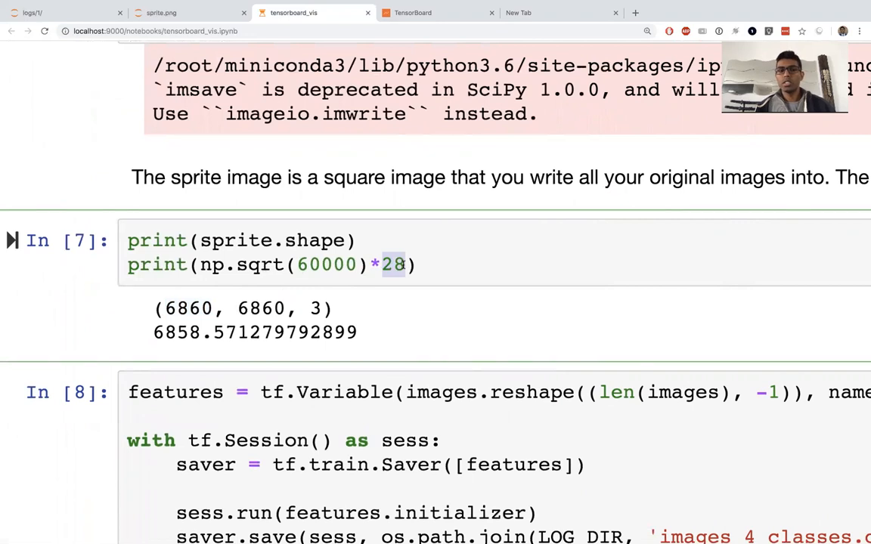
{"action": "scroll", "scroll_direction": "up", "scroll_amount": 3}
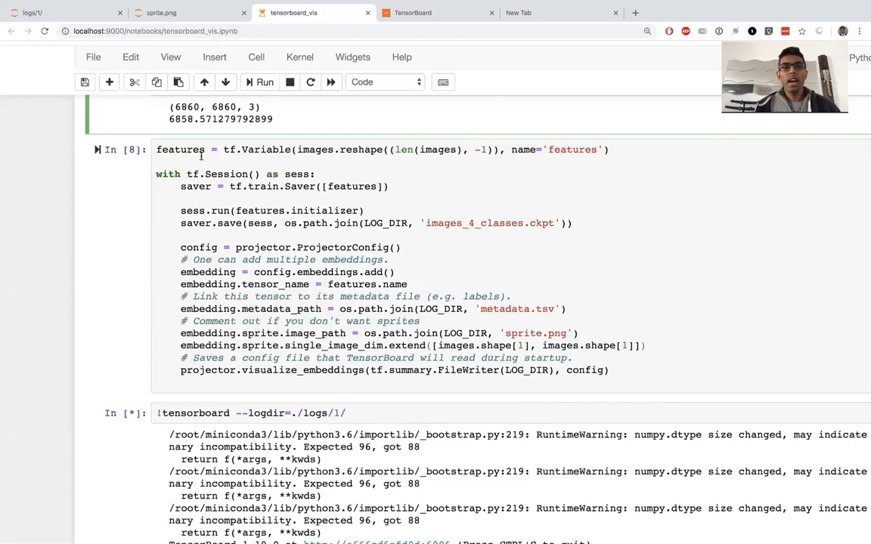
{"action": "mouse_move", "coordinate": [227, 170]}
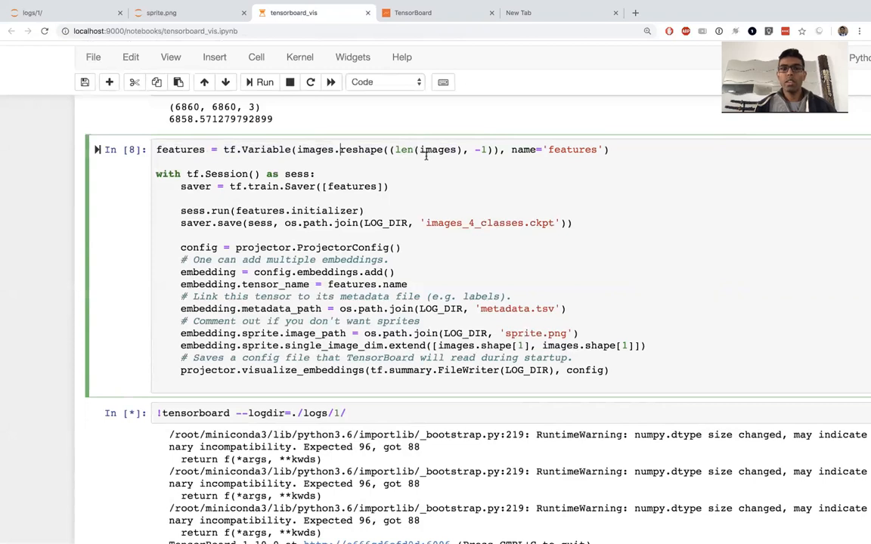
{"action": "double_click", "coordinate": [403, 149]}
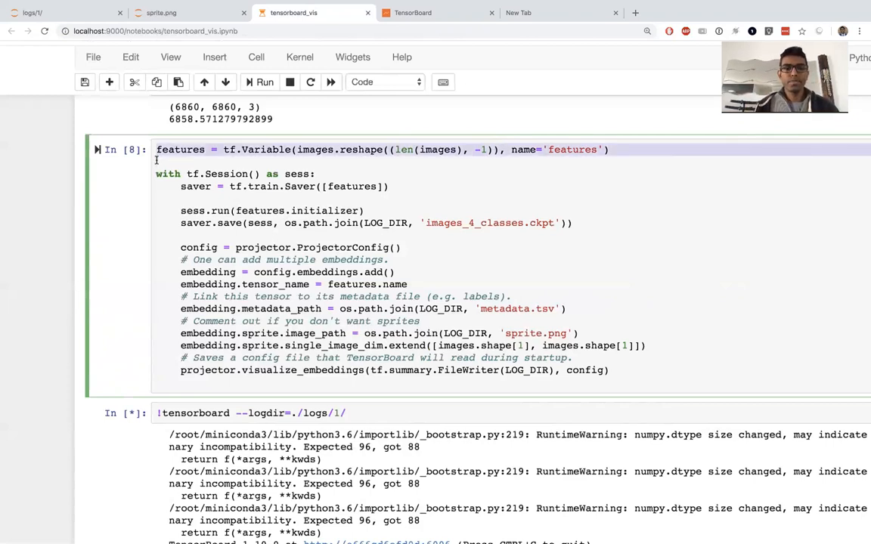
{"action": "scroll", "scroll_direction": "up", "scroll_amount": 3}
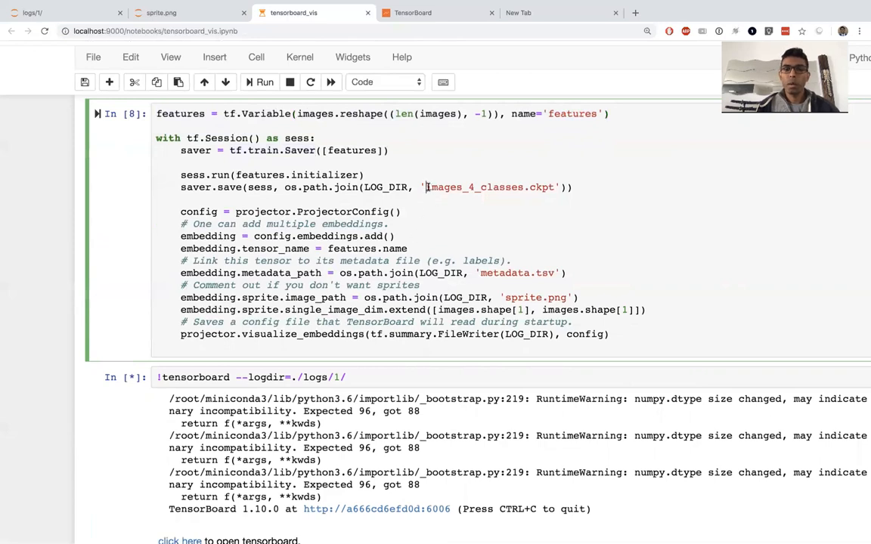
{"action": "double_click", "coordinate": [473, 187]}
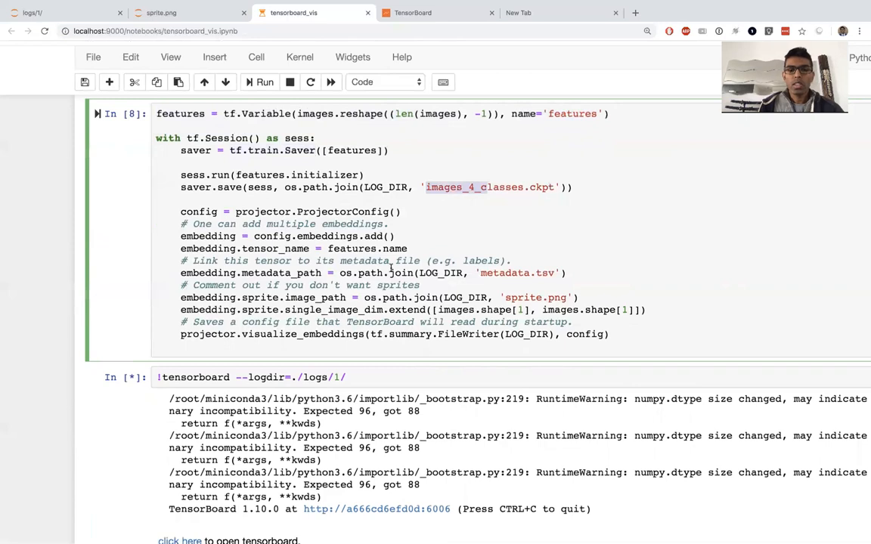
{"action": "scroll", "scroll_direction": "down", "scroll_amount": 3}
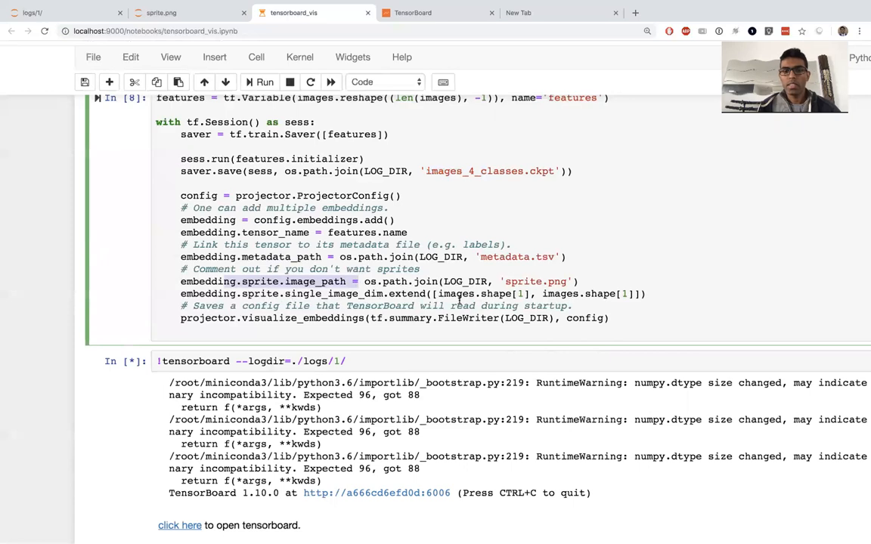
{"action": "scroll", "scroll_direction": "down", "scroll_amount": 3}
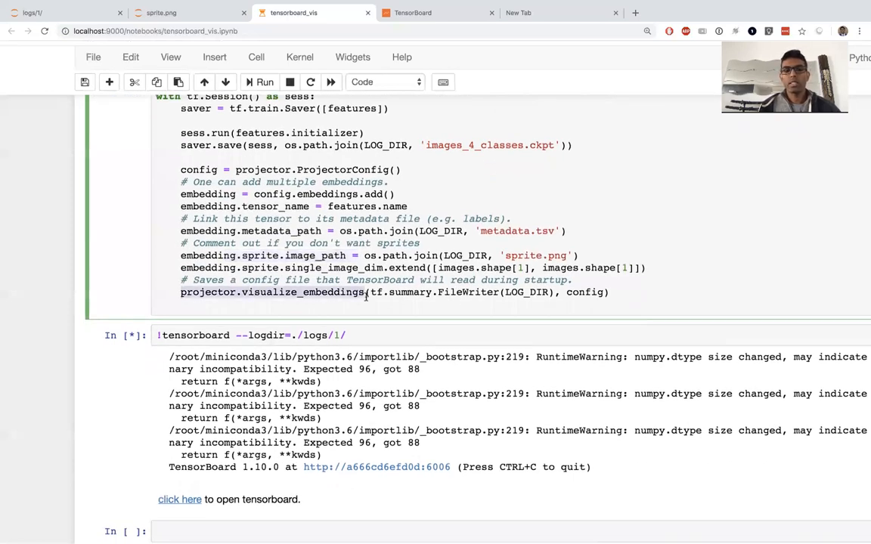
{"action": "scroll", "scroll_direction": "down", "scroll_amount": 3}
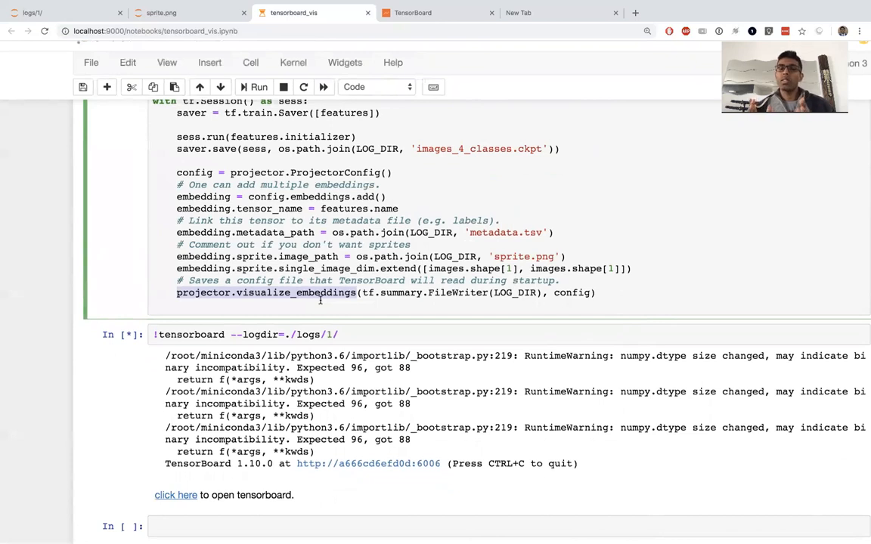
- Follow the tensorboard launch cell to the projector showing the 60,000-point features tensor
{"action": "left_click", "coordinate": [272, 334]}
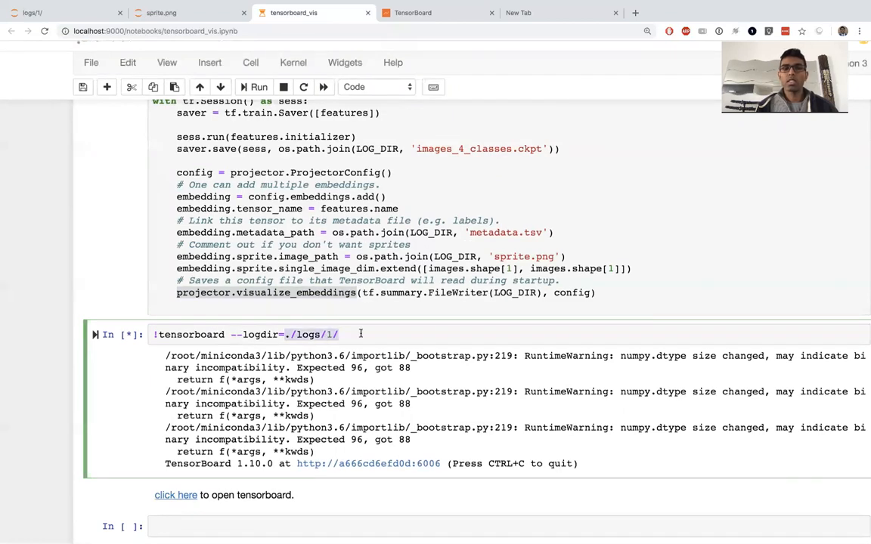
{"action": "left_click", "coordinate": [413, 12]}
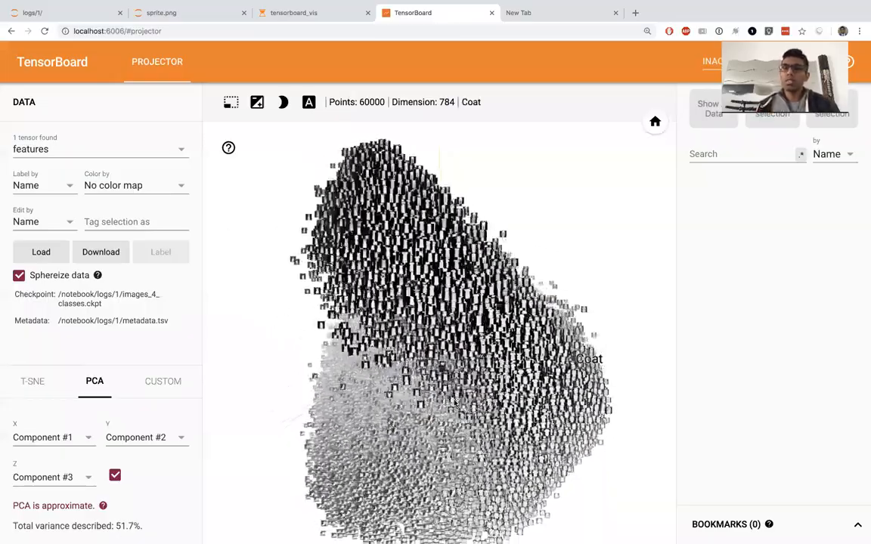
- Rotate the PCA point cloud and colour the 60,000 thumbnails by Class
{"action": "left_click_drag", "start_coordinate": [453, 340], "coordinate": [469, 317]}
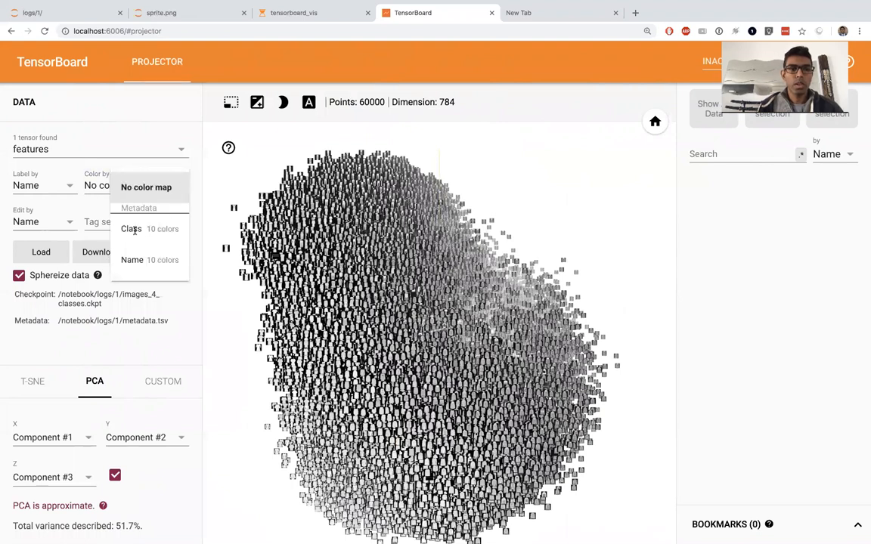
{"action": "left_click", "coordinate": [131, 228]}
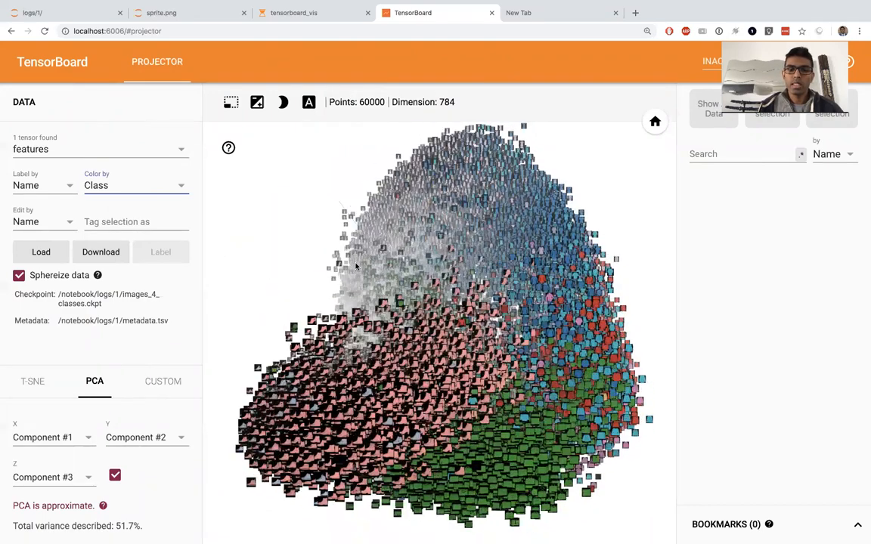
{"action": "mouse_move", "coordinate": [406, 388]}
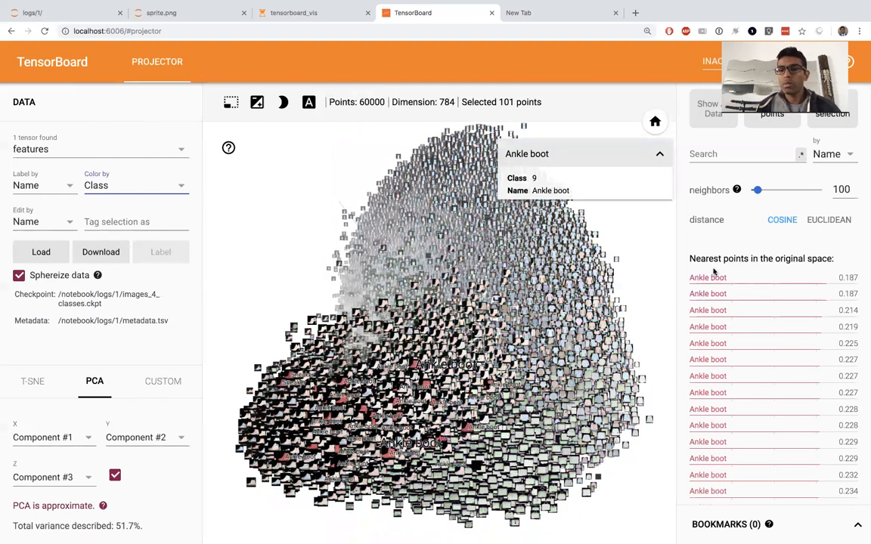
{"action": "mouse_move", "coordinate": [732, 344]}
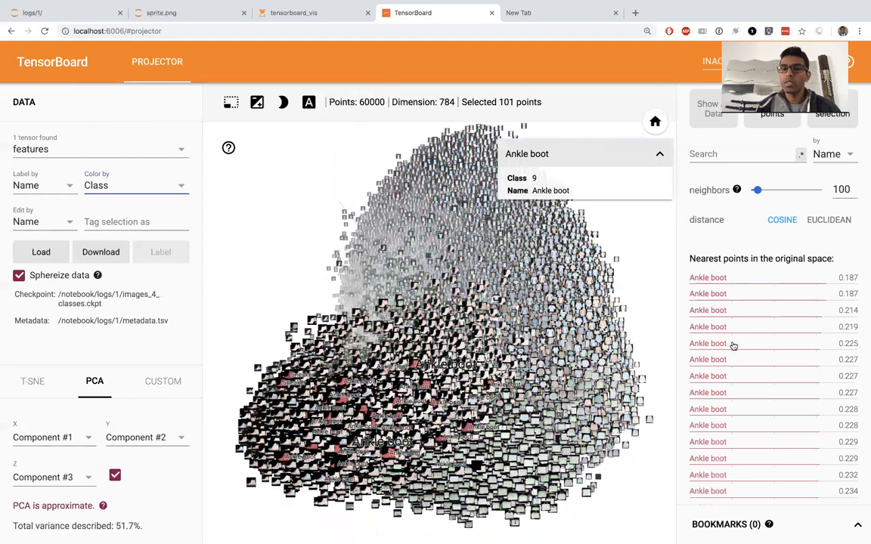
{"action": "mouse_move", "coordinate": [696, 352]}
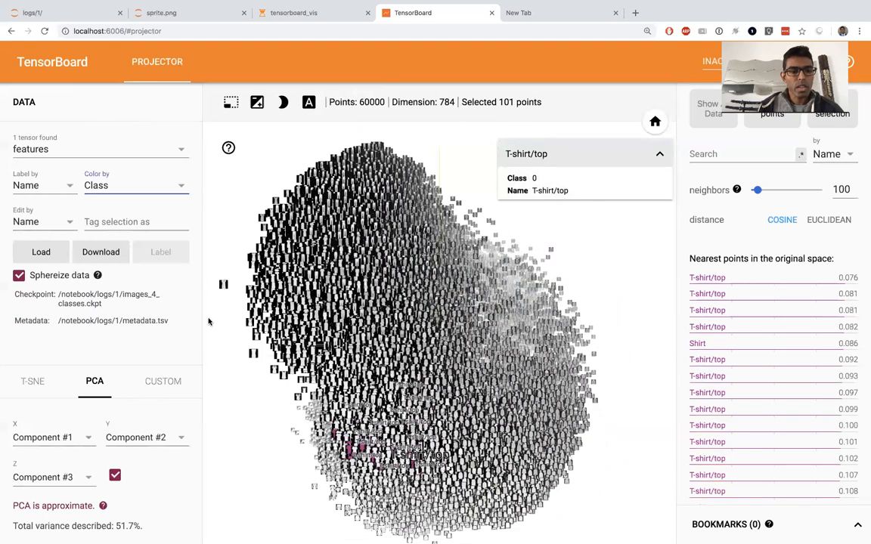
{"action": "mouse_move", "coordinate": [31, 381]}
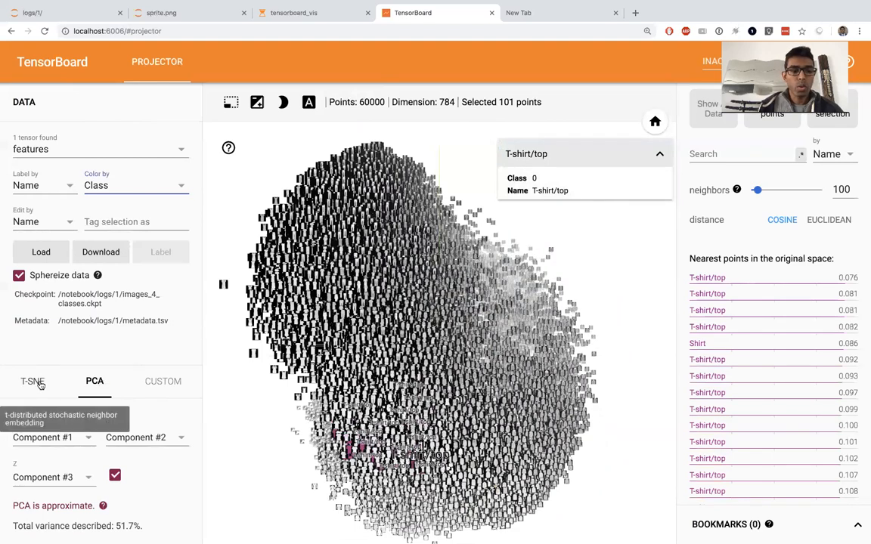
- Switch to a 3D t-SNE projection (perplexity 62, learning rate 10) coloured by Class
{"action": "left_click", "coordinate": [32, 381]}
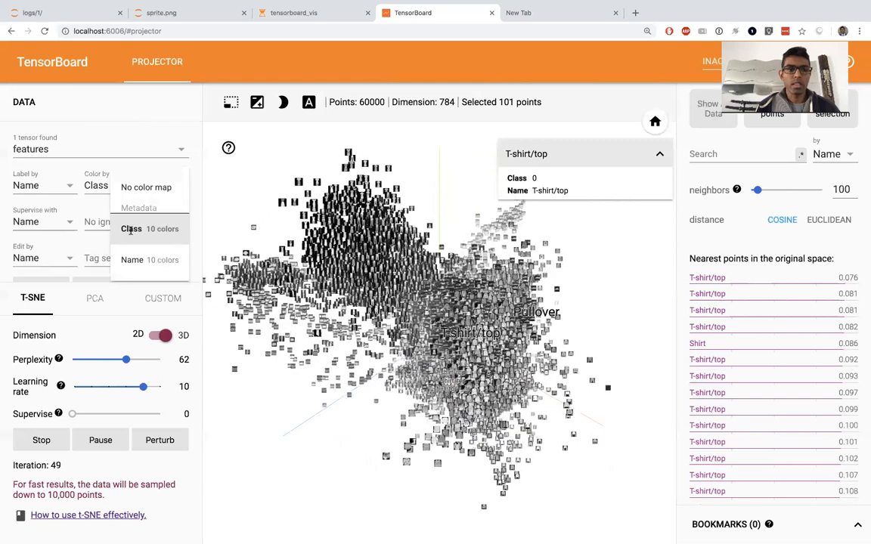
{"action": "left_click", "coordinate": [149, 229]}
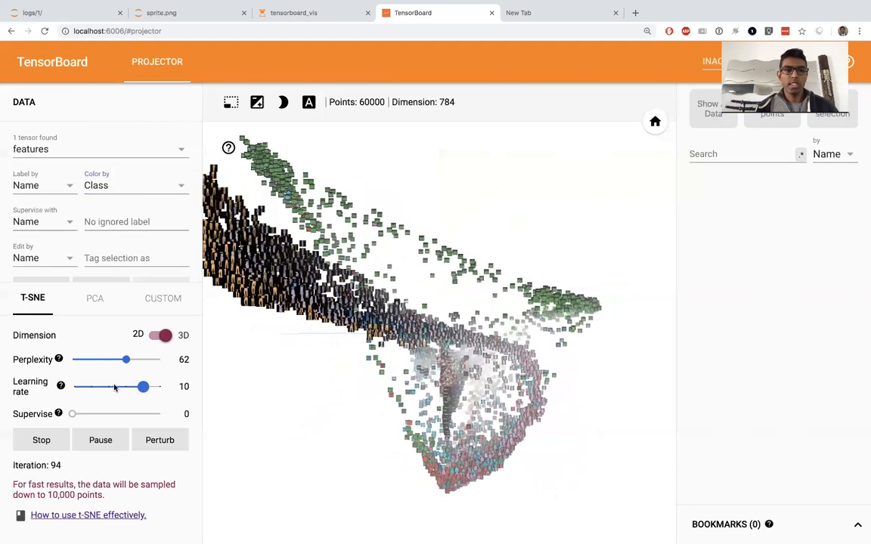
- Drop the t-SNE learning rate to 0.1 and pause the run at iteration 106
{"action": "left_click_drag", "start_coordinate": [143, 386], "coordinate": [109, 387]}
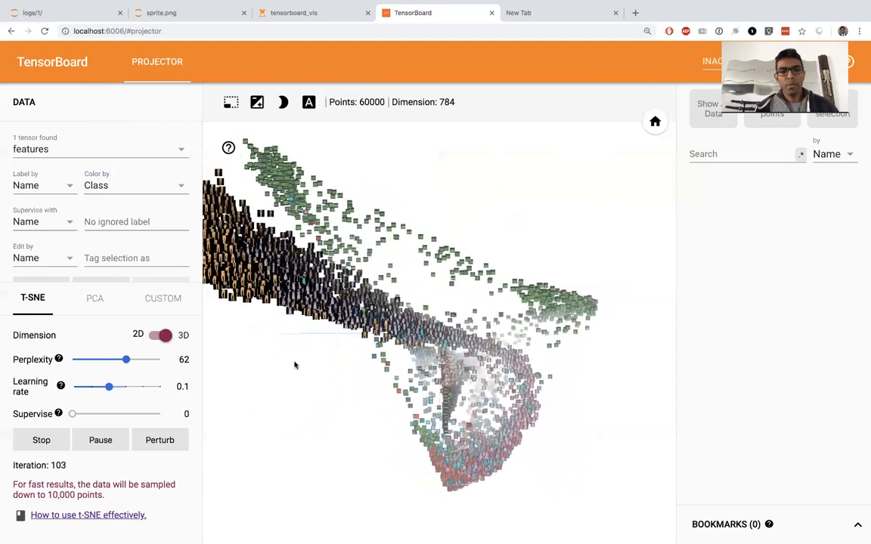
{"action": "left_click", "coordinate": [99, 440]}
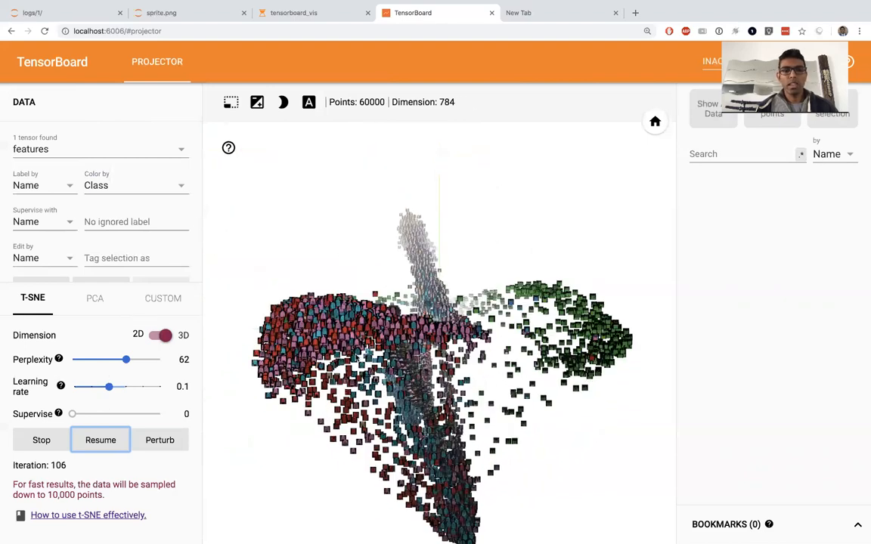
{"action": "mouse_move", "coordinate": [325, 351]}
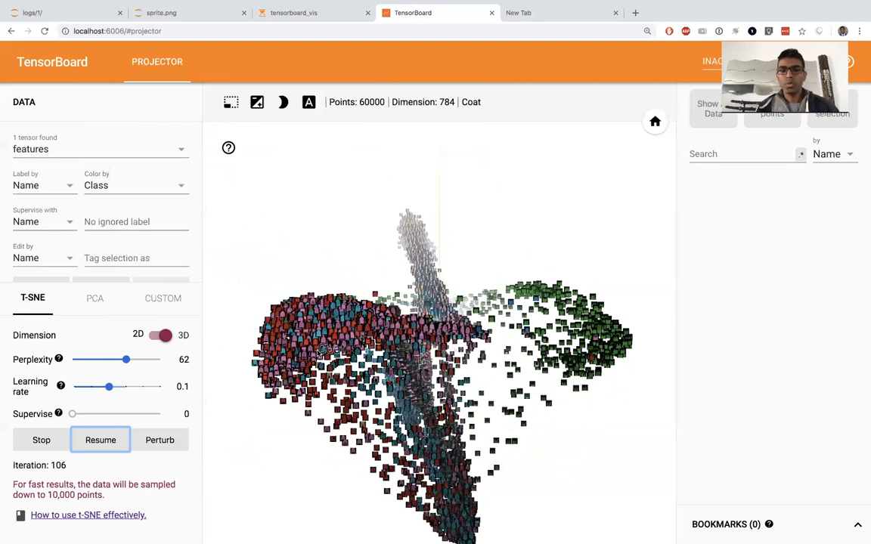
{"action": "mouse_move", "coordinate": [340, 333]}
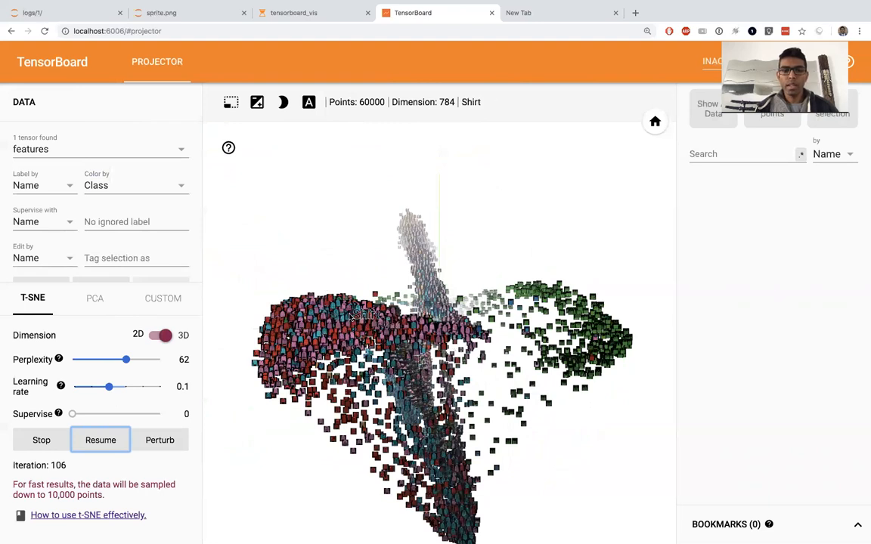
{"action": "left_click", "coordinate": [355, 318]}
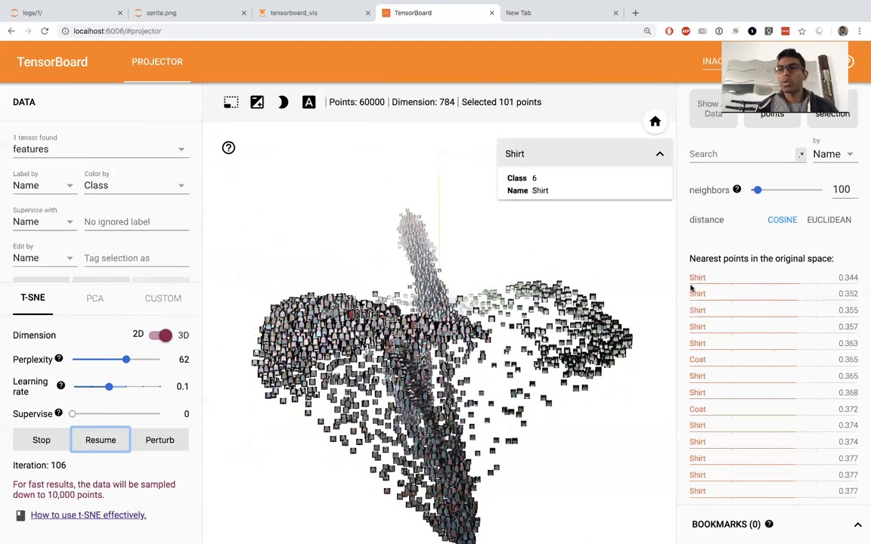
{"action": "mouse_move", "coordinate": [473, 292]}
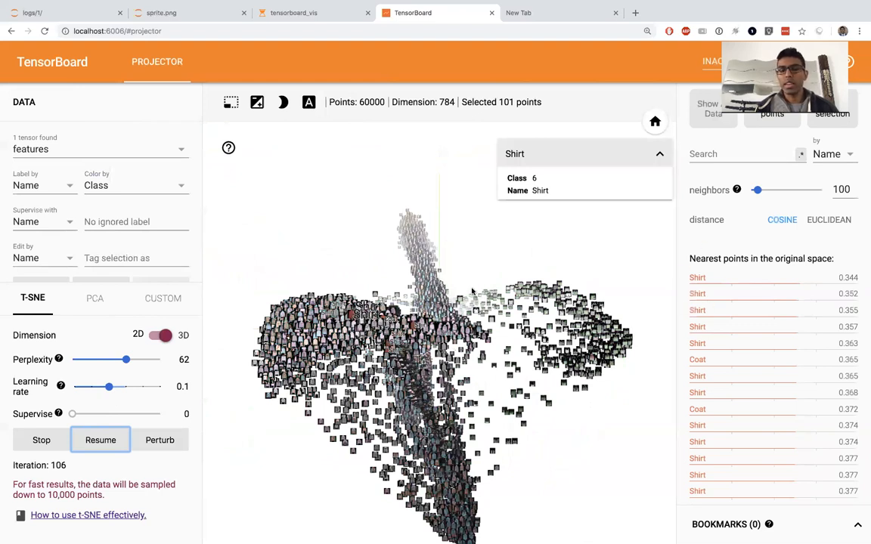
{"action": "mouse_move", "coordinate": [413, 252]}
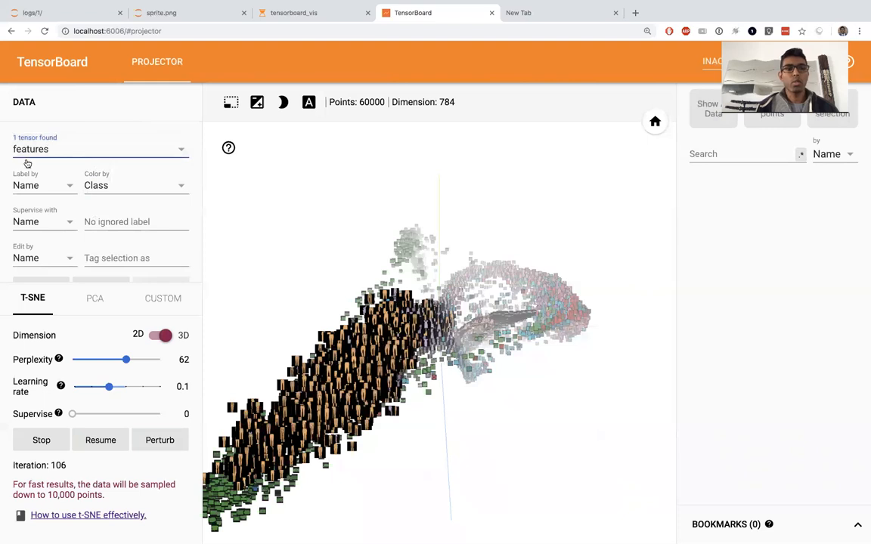
{"action": "mouse_move", "coordinate": [308, 102]}
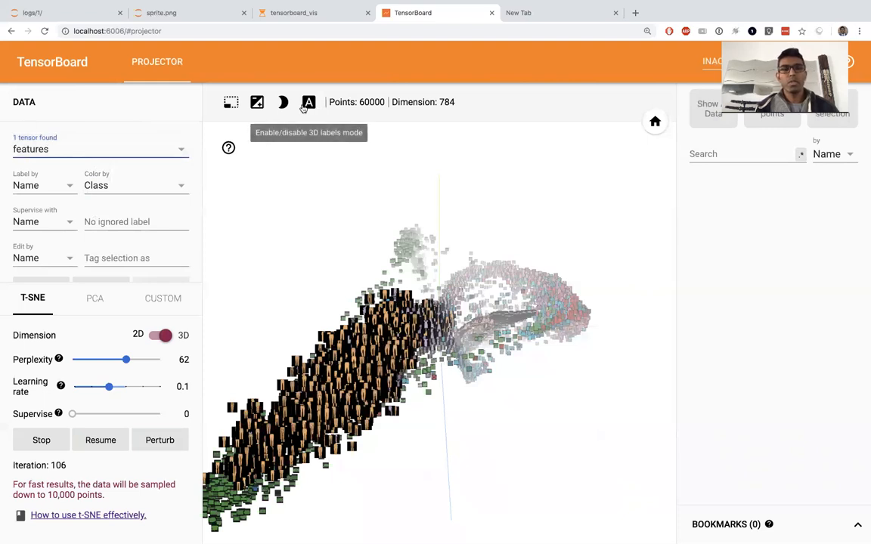
- List a Trouser point's nearest neighbours, then switch back to the tensorboard_vis notebook
{"action": "left_click", "coordinate": [283, 102]}
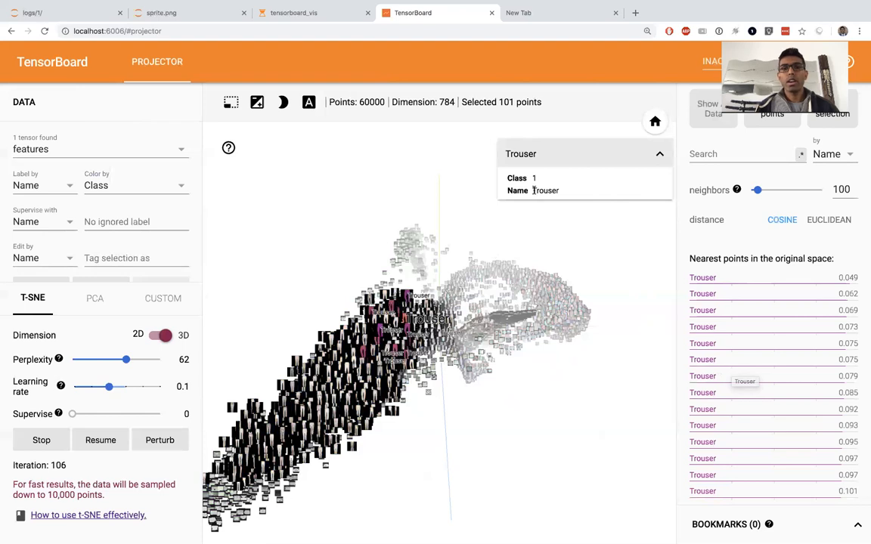
{"action": "left_click", "coordinate": [294, 13]}
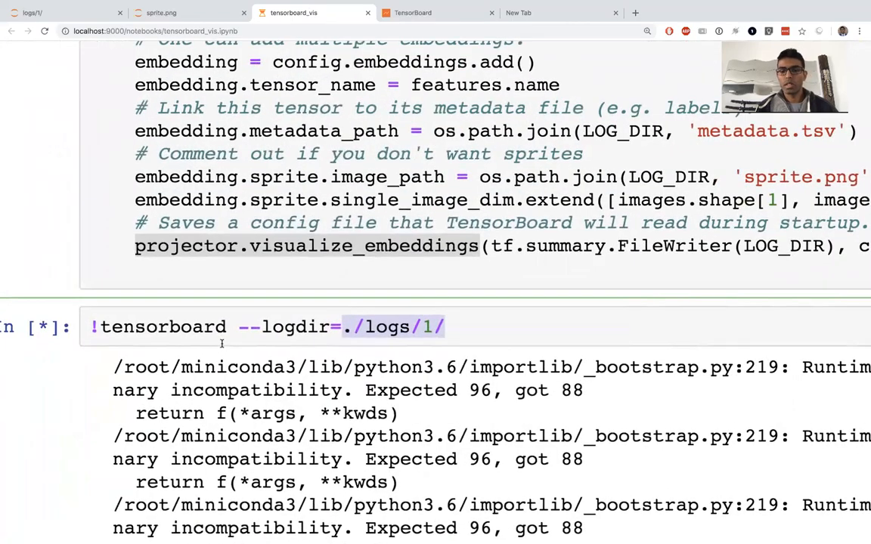
{"action": "scroll", "scroll_direction": "up", "scroll_amount": 3}
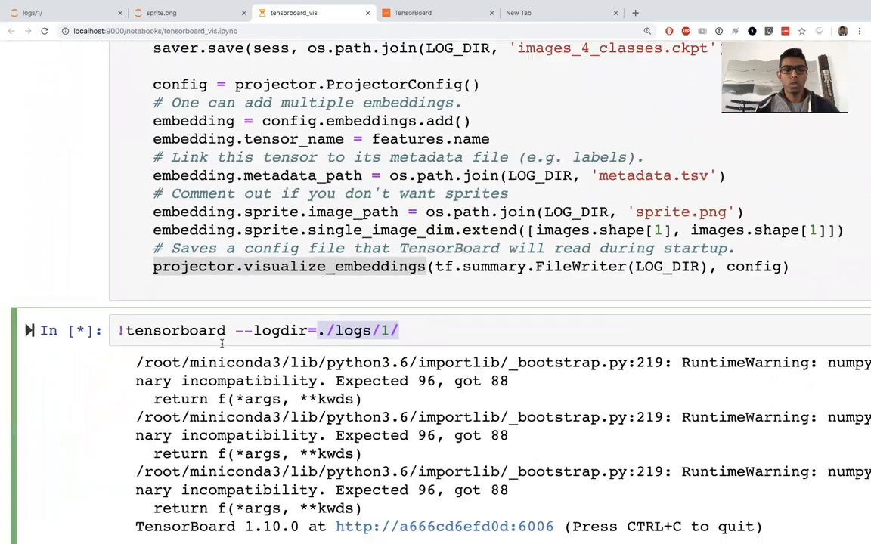
{"action": "left_click", "coordinate": [413, 13]}
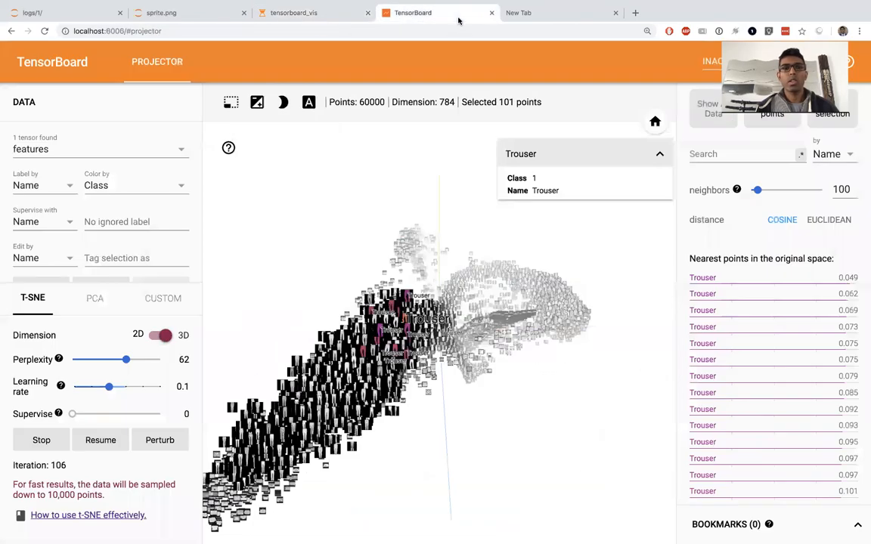
{"action": "mouse_move", "coordinate": [282, 102]}
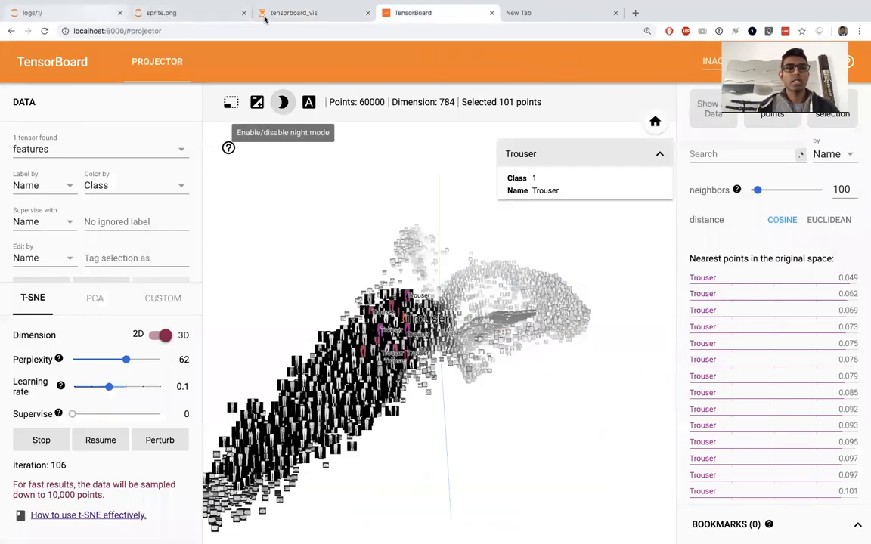
{"action": "left_click", "coordinate": [293, 12]}
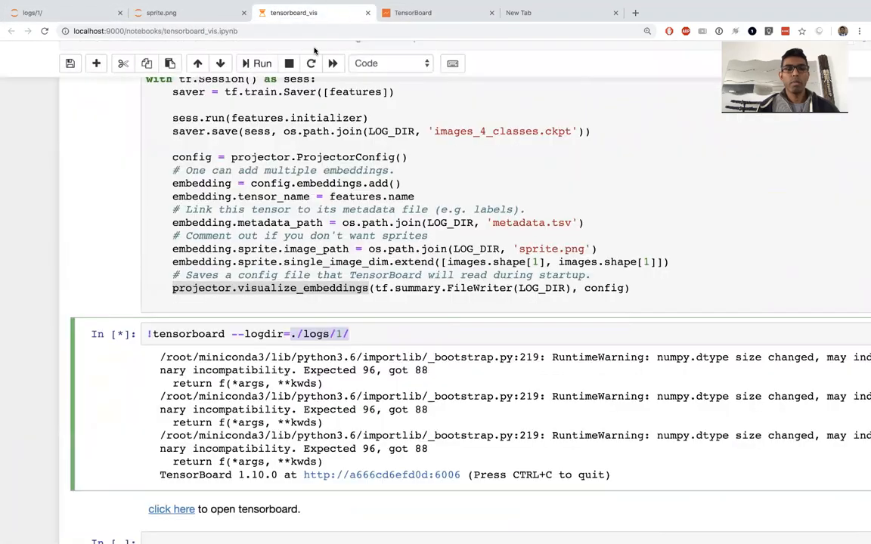
{"action": "scroll", "scroll_direction": "down", "scroll_amount": 3}
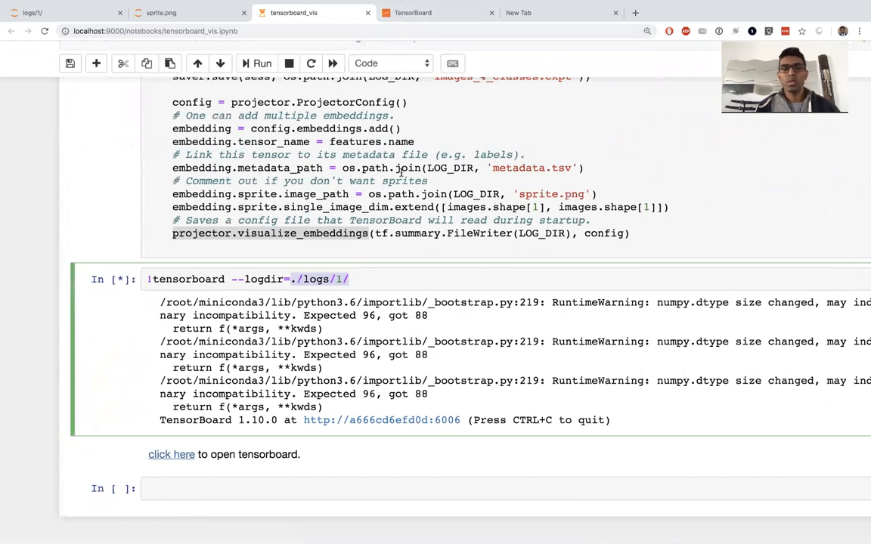
{"action": "mouse_move", "coordinate": [30, 326]}
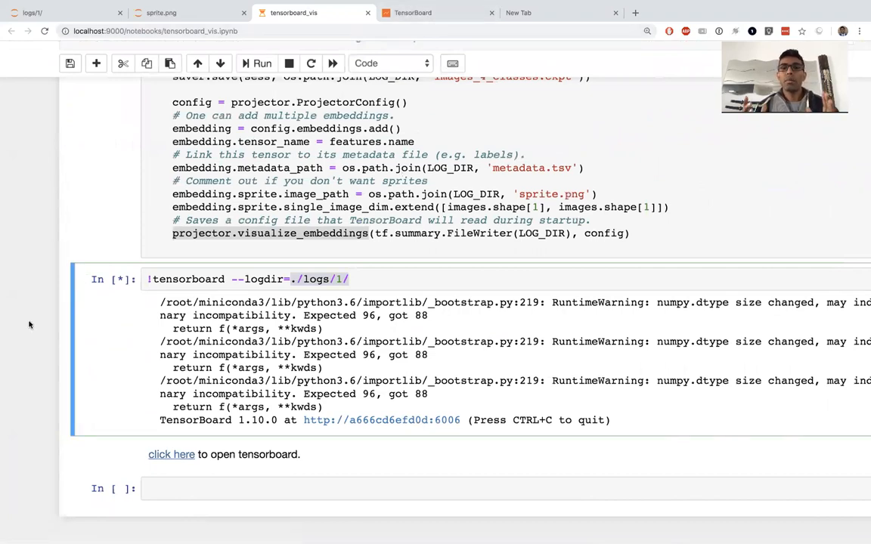